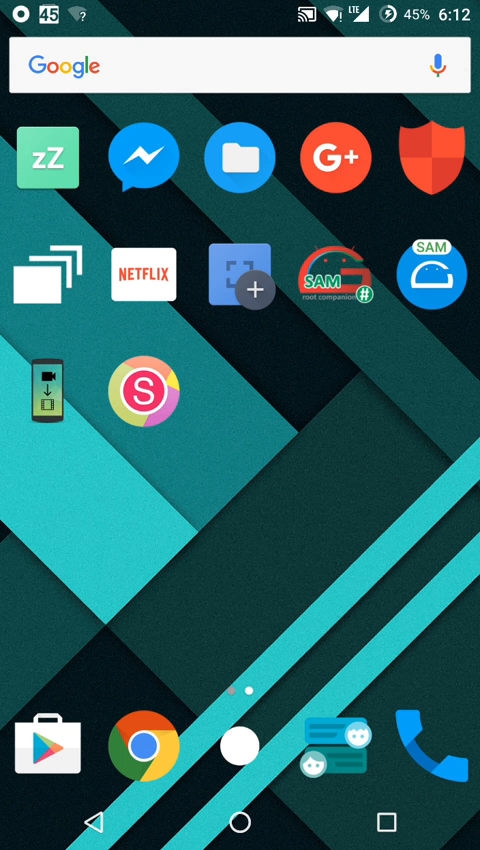
- Bring up the xfinitywifi 'Sign in to network' page from the home screen
scroll("left", 3)
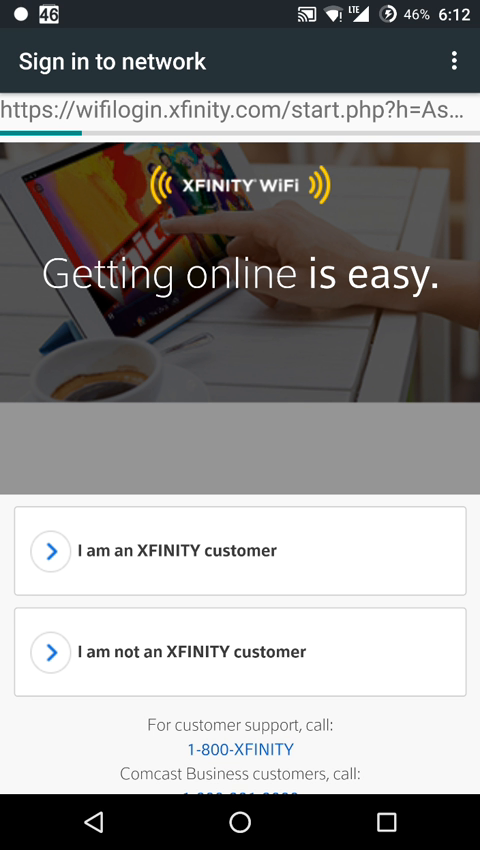
- Choose 'I am not an XFINITY customer' and start the non-customer sign-up
left_click(240, 652)
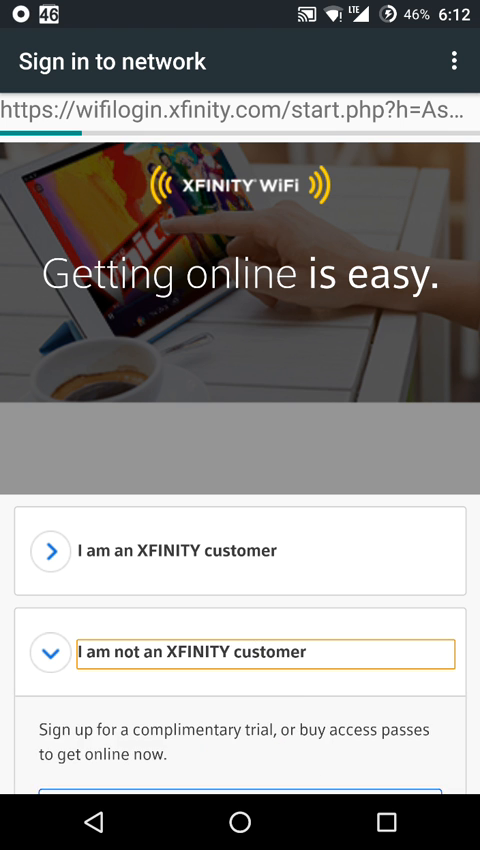
scroll("down", 3)
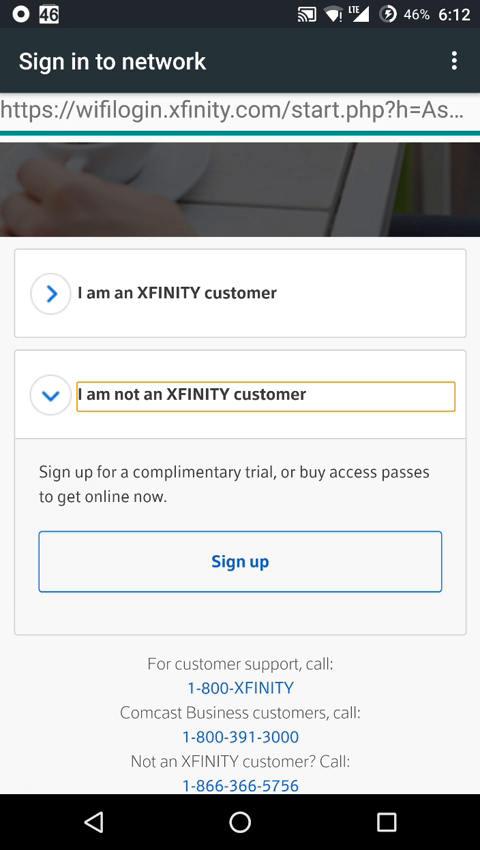
left_click(240, 560)
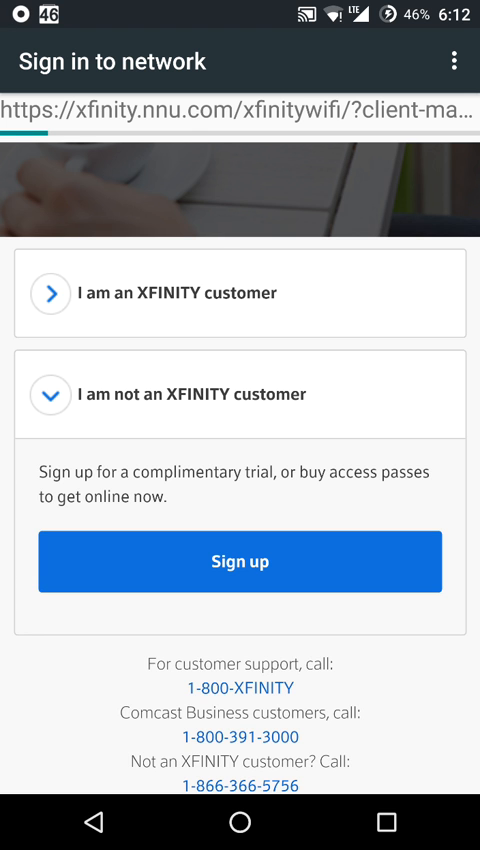
left_click(240, 560)
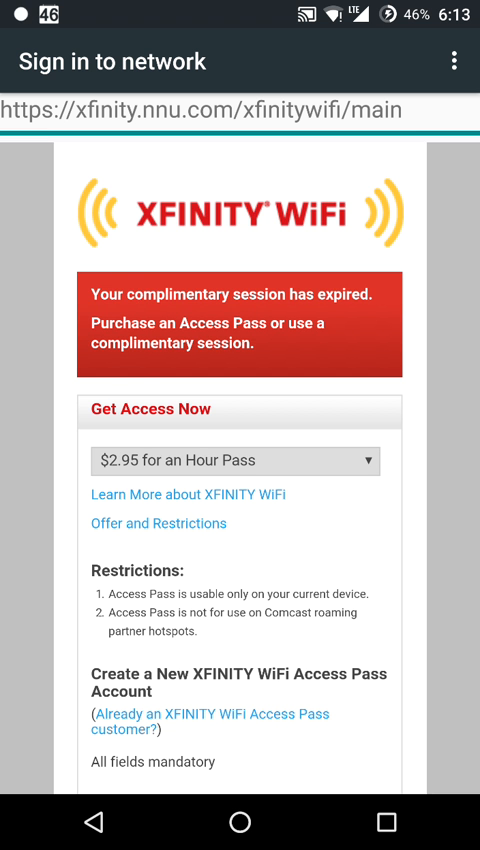
- Review the expired complimentary session notice and paid pass form, then return home
left_click(234, 316)
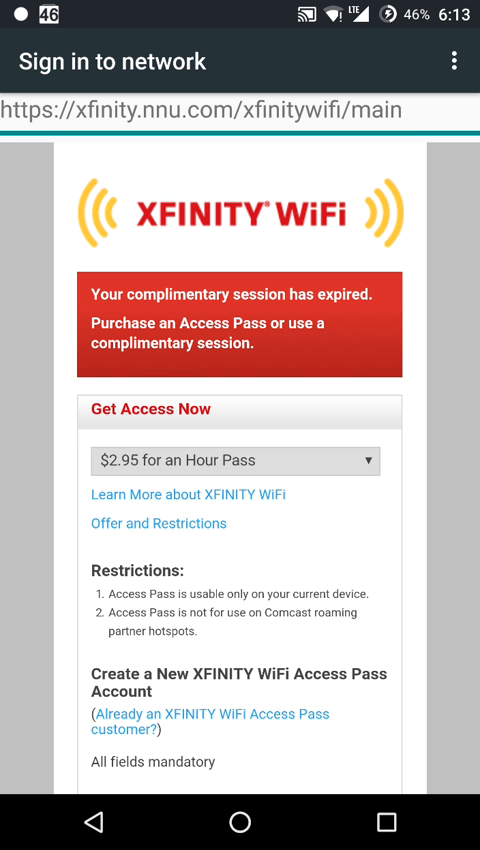
scroll("down", 3)
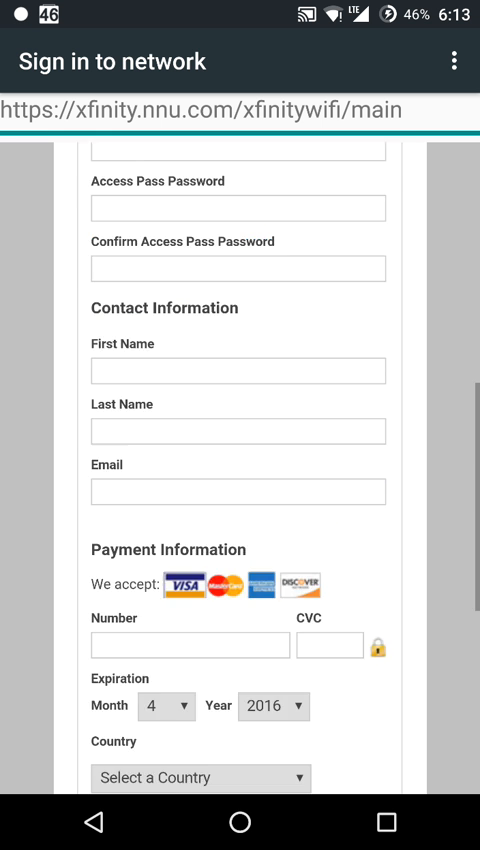
left_click(232, 820)
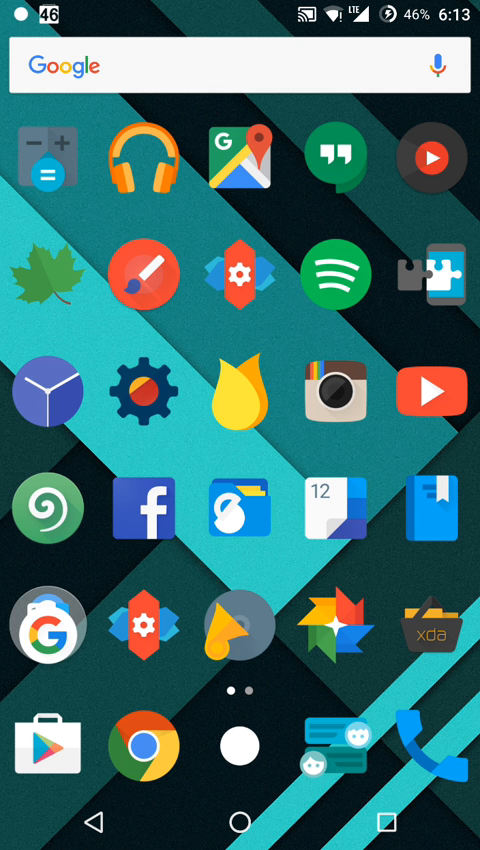
- Launch MacChanger from the app drawer
left_click(240, 744)
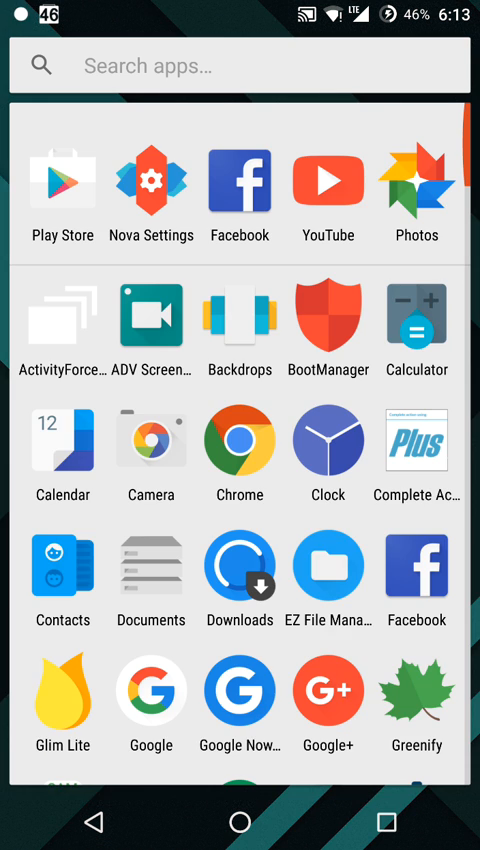
scroll("down", 3)
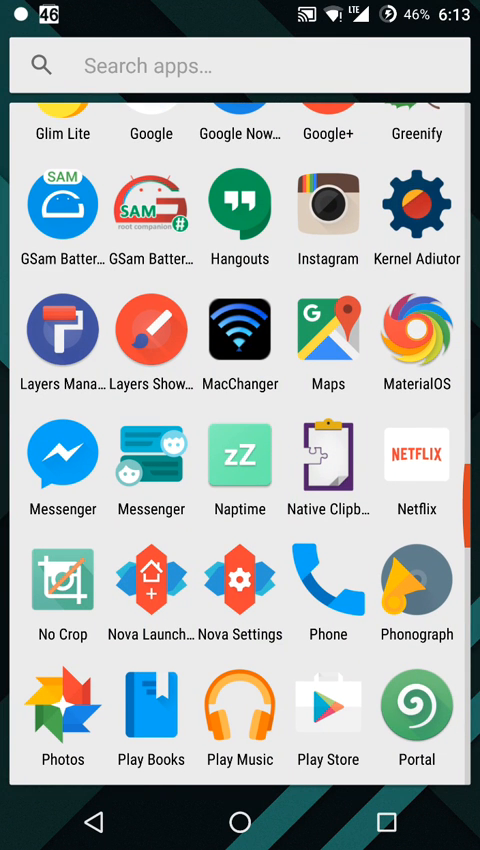
scroll("up", 3)
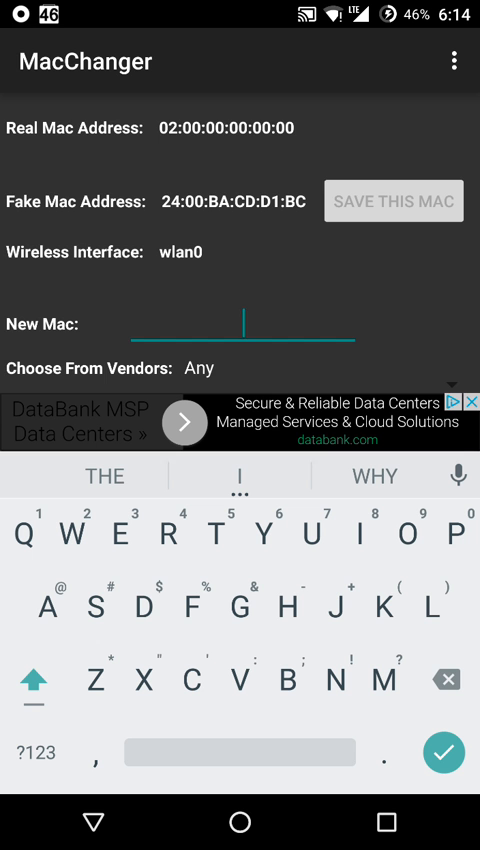
- Apply a Simple Change to fake MAC 88:8D:EB:12:94:57 and acknowledge the success dialog
scroll("up", 3)
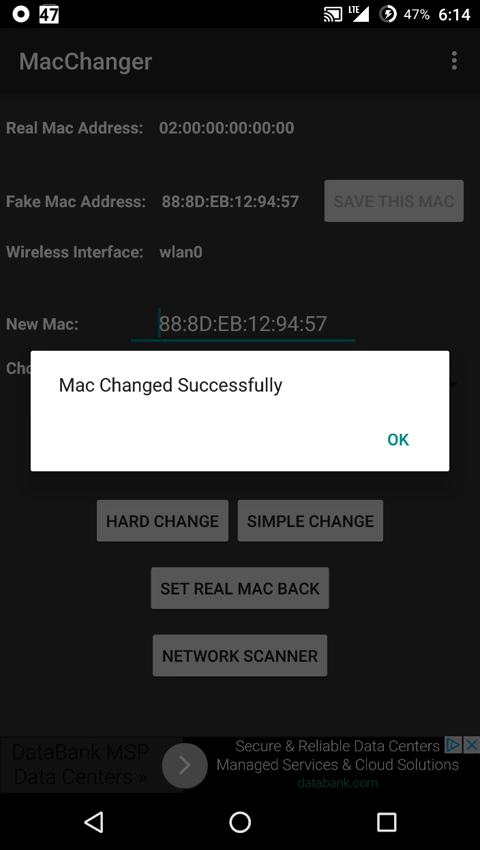
left_click(398, 440)
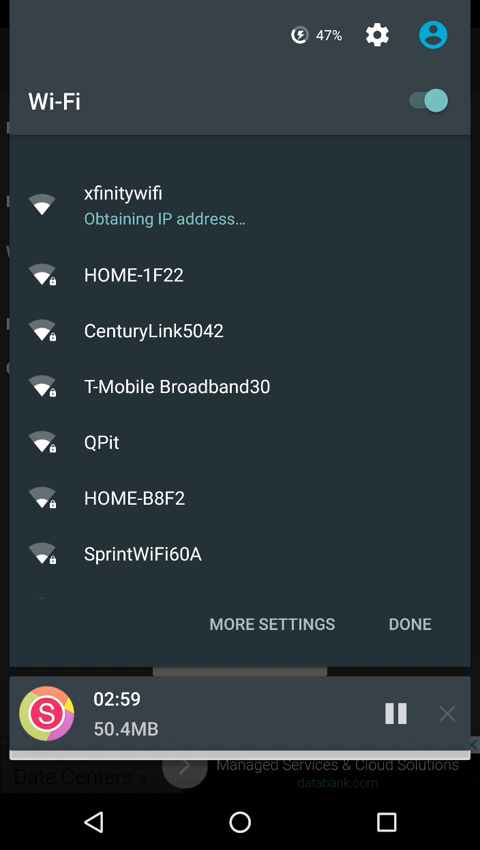
- Reconnect to xfinitywifi in Wi-Fi settings and dismiss its status once an IP is obtained
scroll("down", 3)
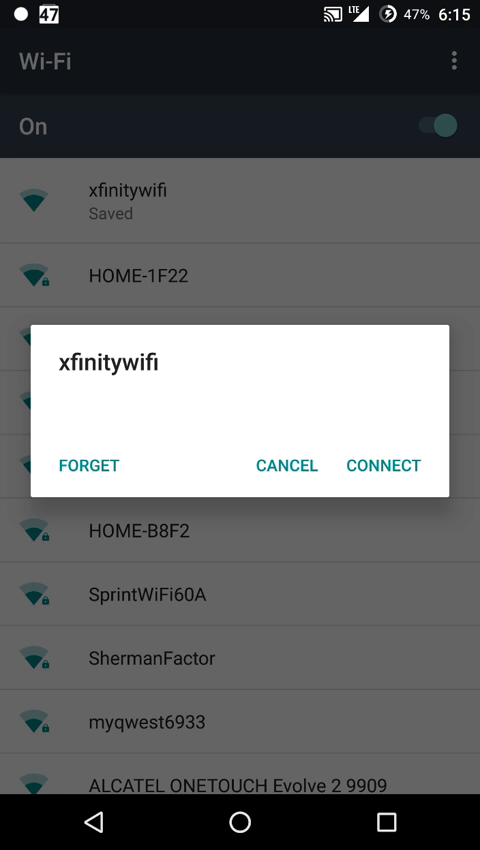
left_click(284, 466)
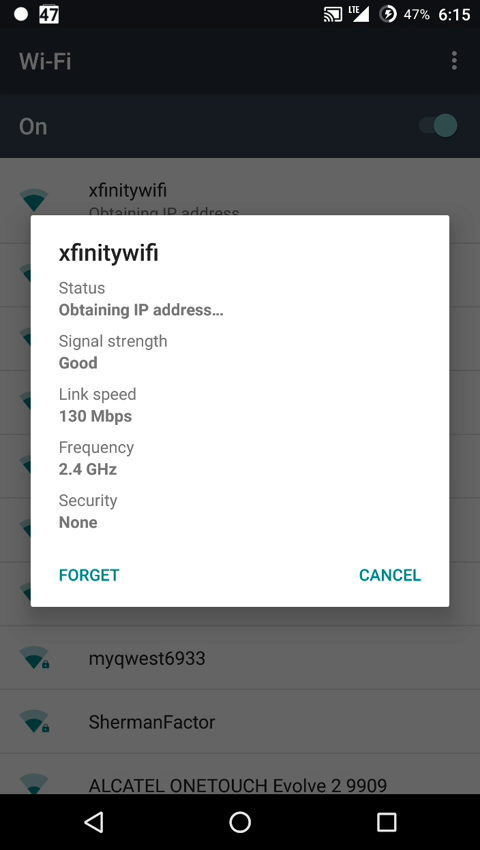
left_click(388, 576)
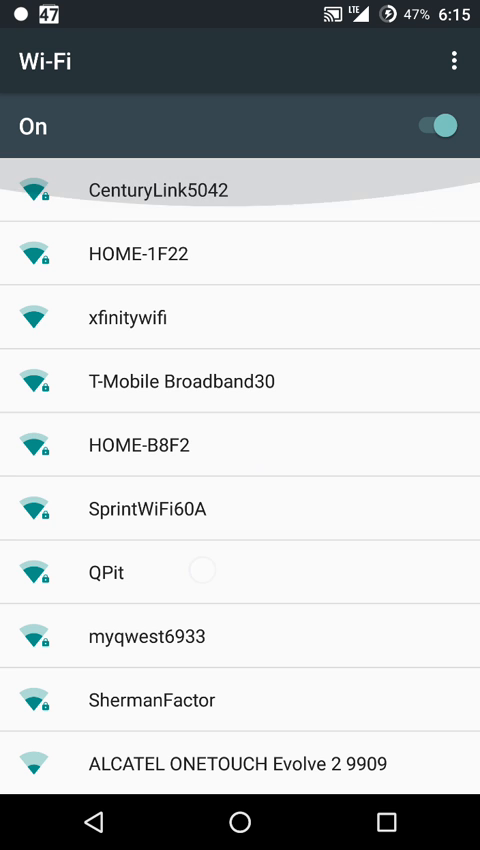
scroll("down", 3)
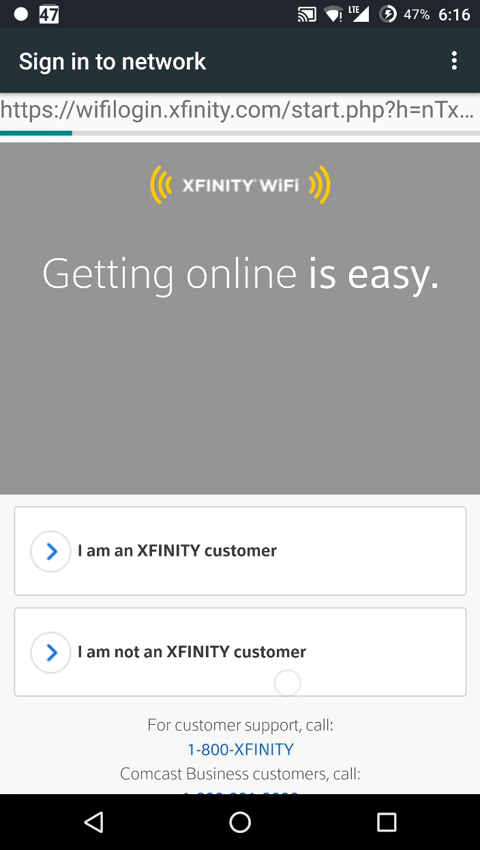
- Start the non-customer sign-up again, now reaching the Get Access Now page
left_click(240, 652)
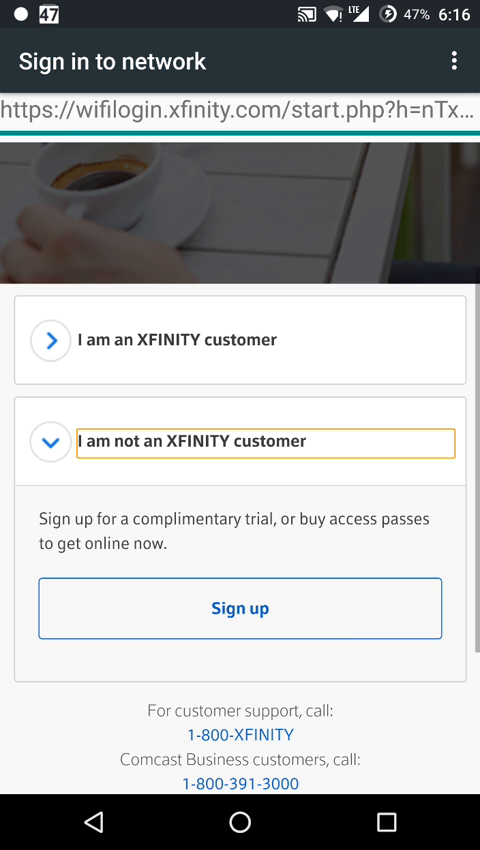
left_click(240, 608)
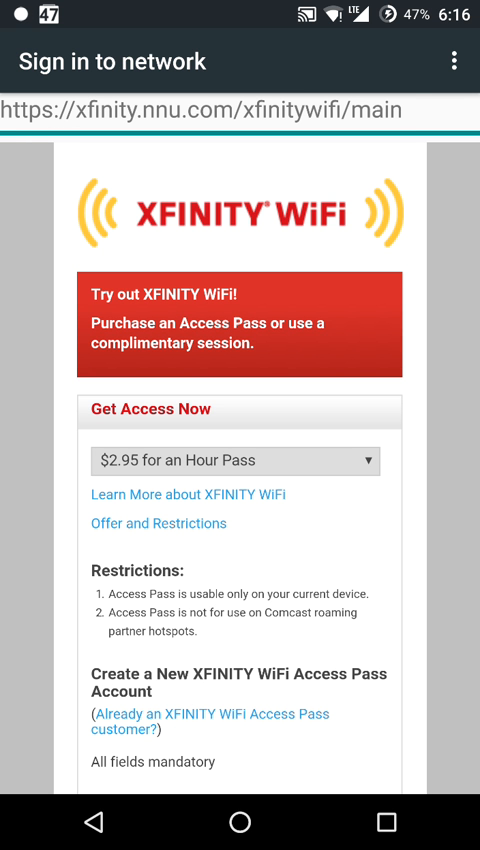
- Select the $0.00 Complimentary Hour Pass, enter zip code and gmail.com email, and start the session
left_click(240, 460)
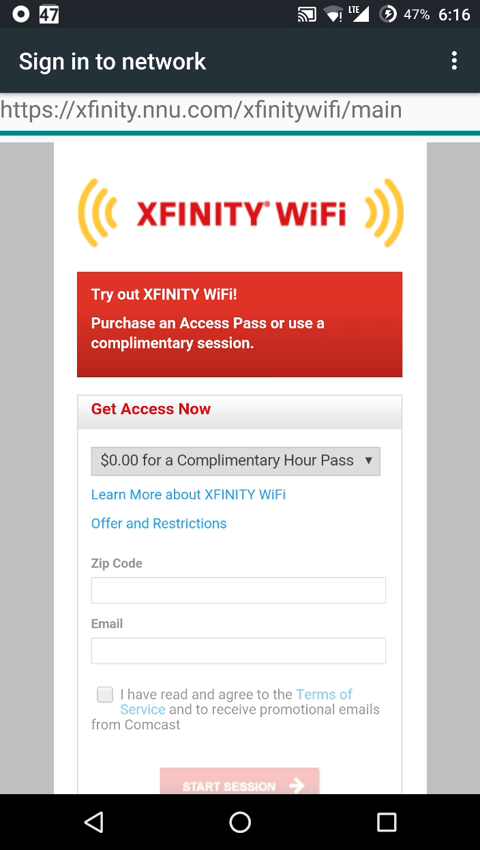
left_click(240, 588)
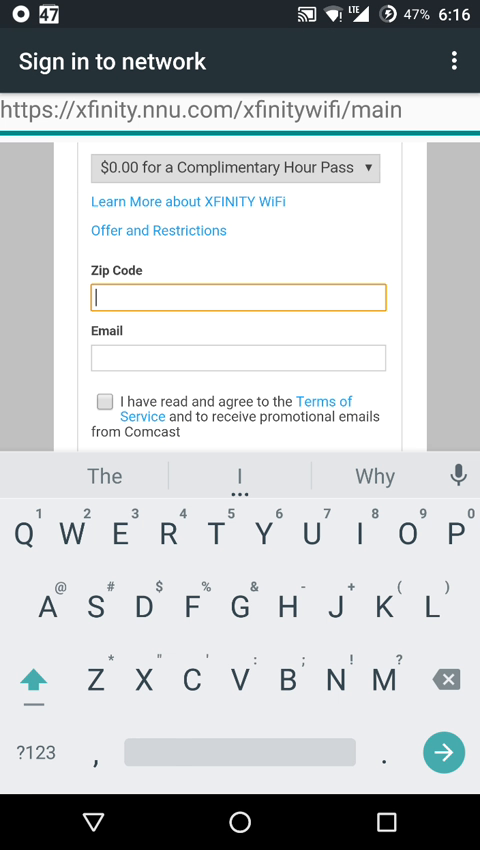
type("5510")
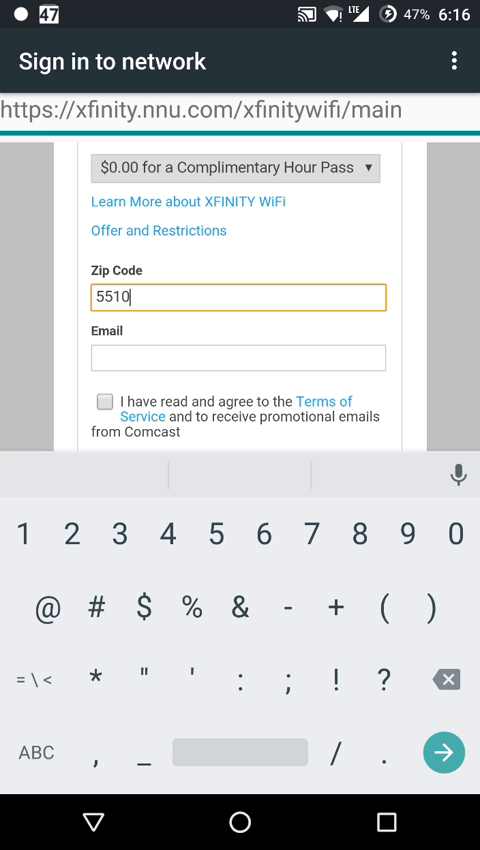
left_click(240, 356)
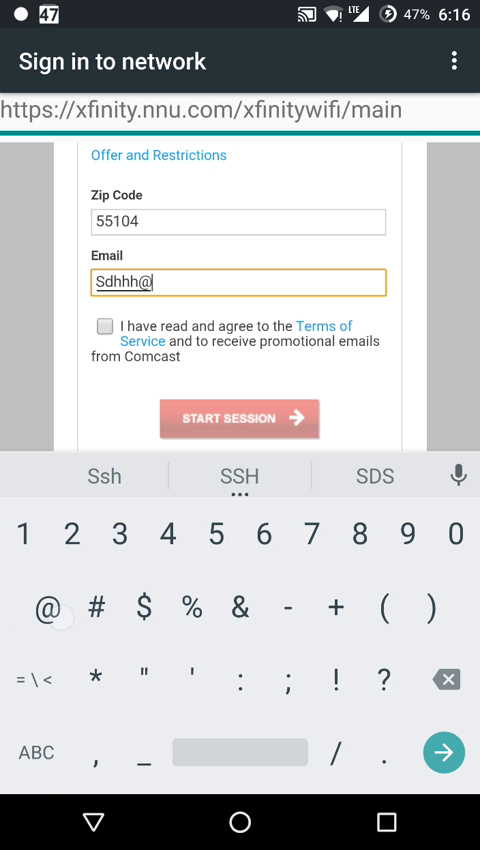
type("g")
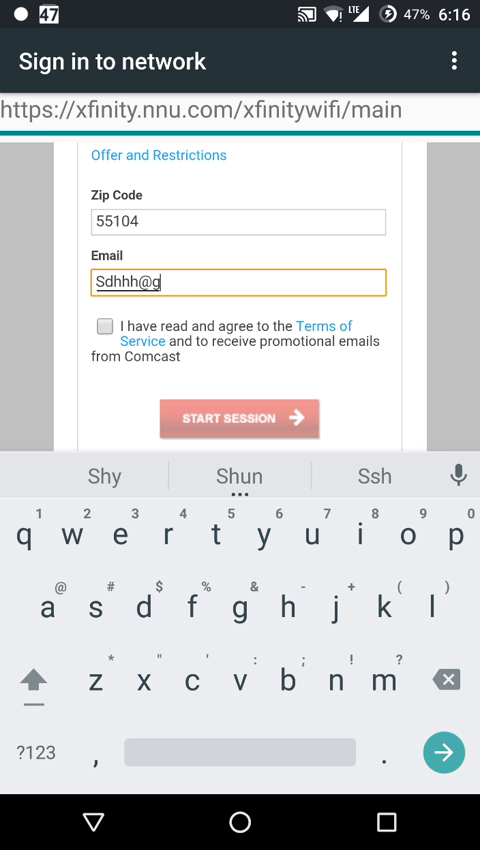
type("mail")
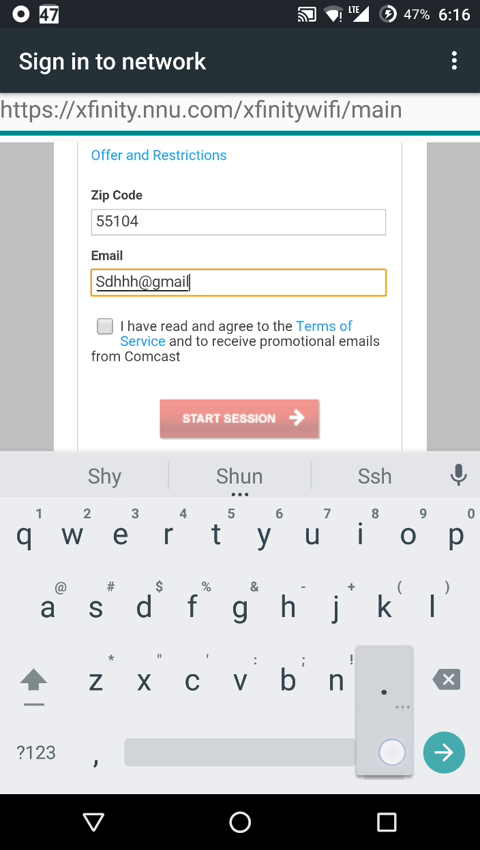
type(".com")
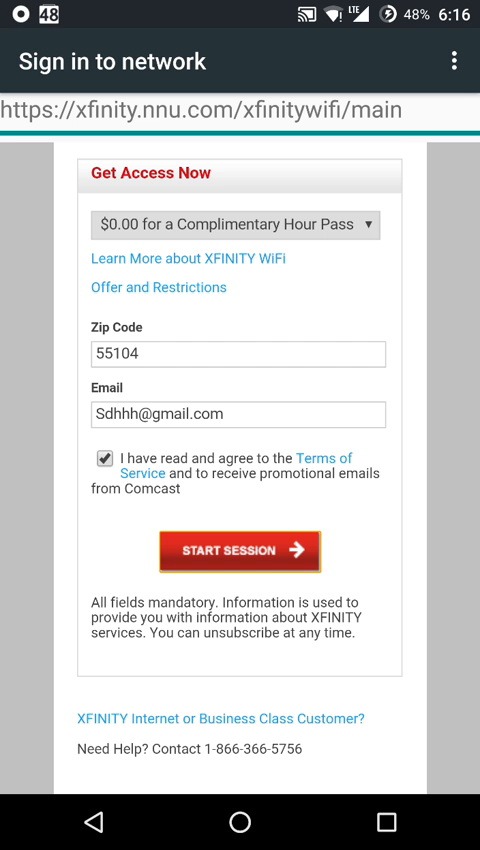
left_click(240, 550)
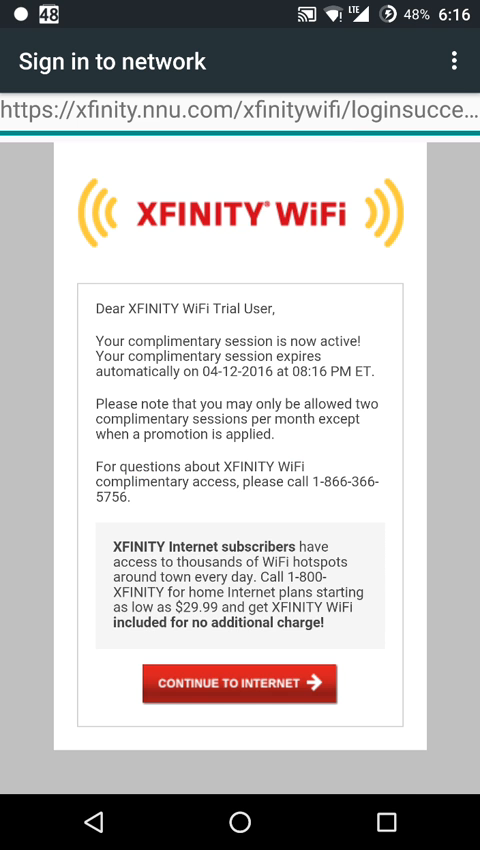